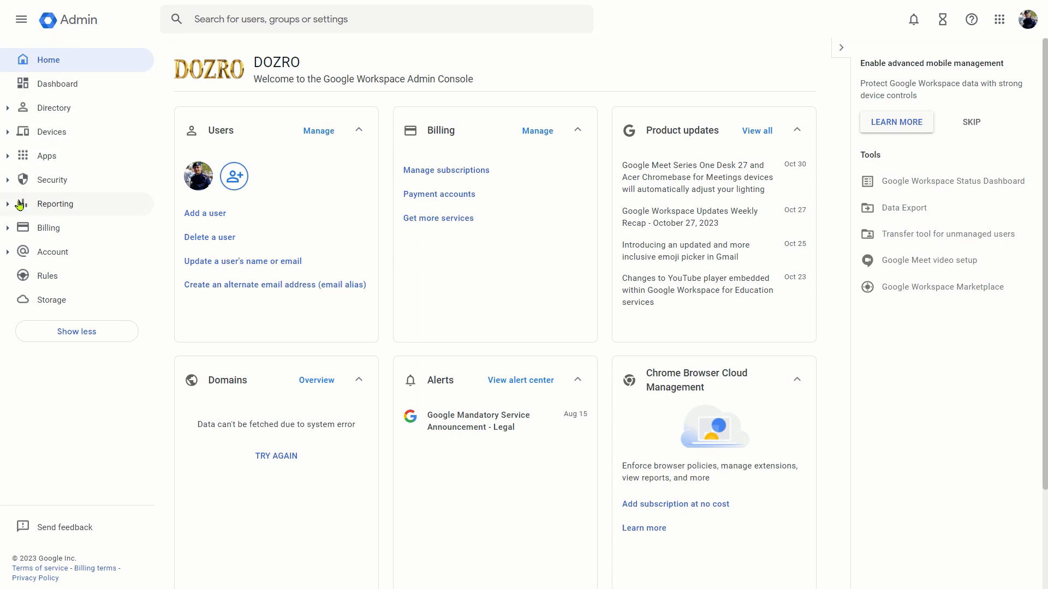
Step: Expand Account > Domains and show the Manage domains list with dozro.com and its aliases
left_click(51, 252)
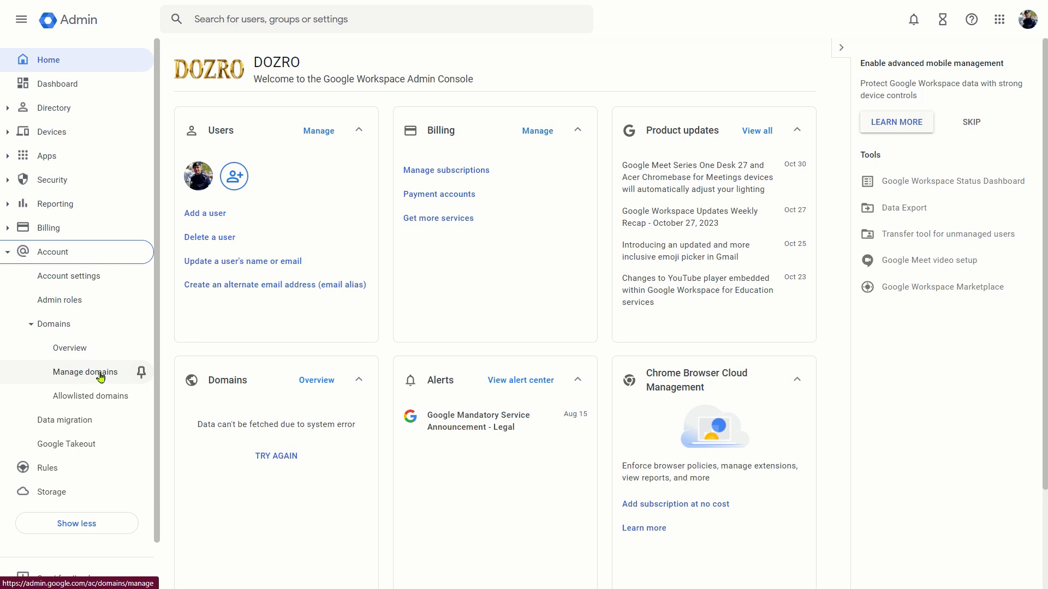
left_click(85, 372)
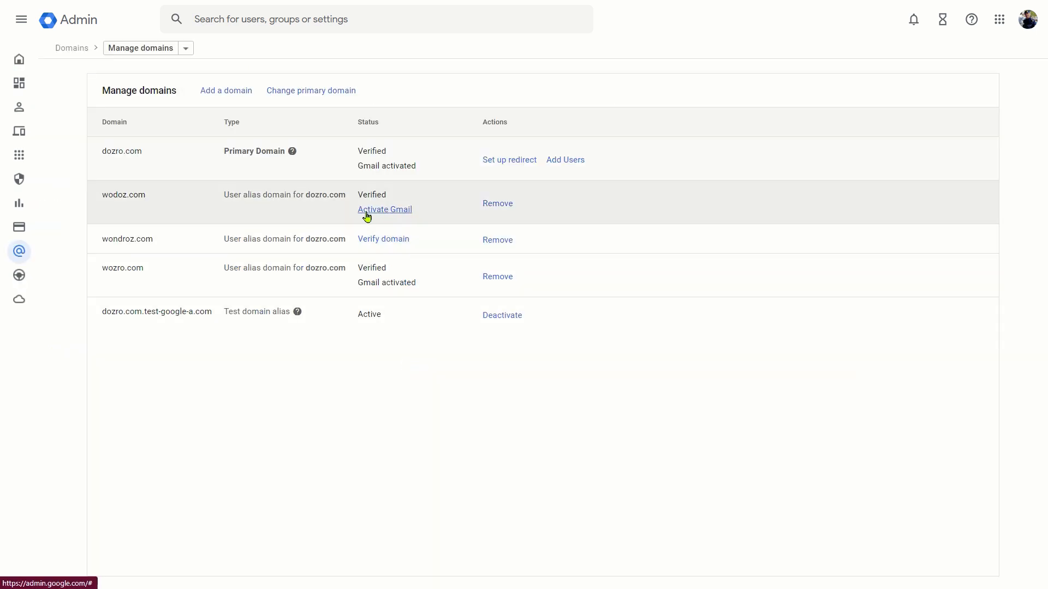
Step: Begin Gmail activation for wodoz.com using the MX record method and confirm both readiness checks
left_click(384, 210)
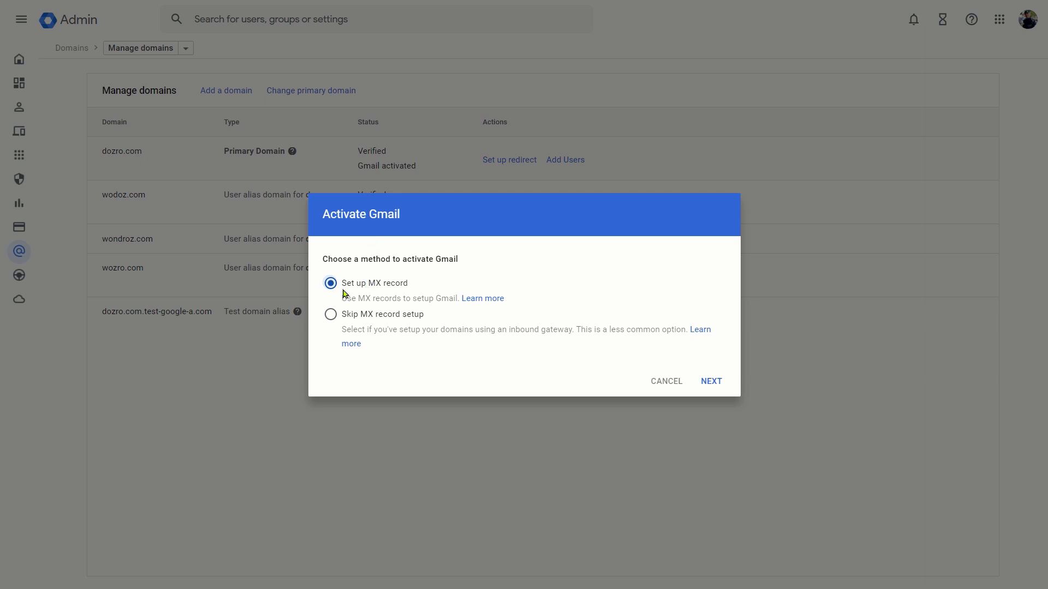
mouse_move(483, 298)
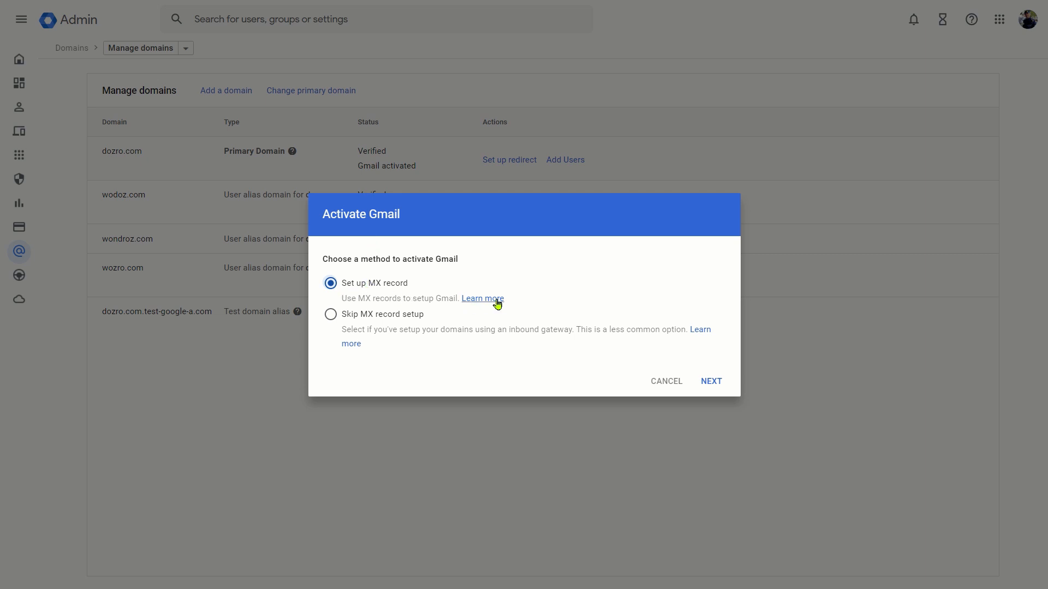
left_click(710, 380)
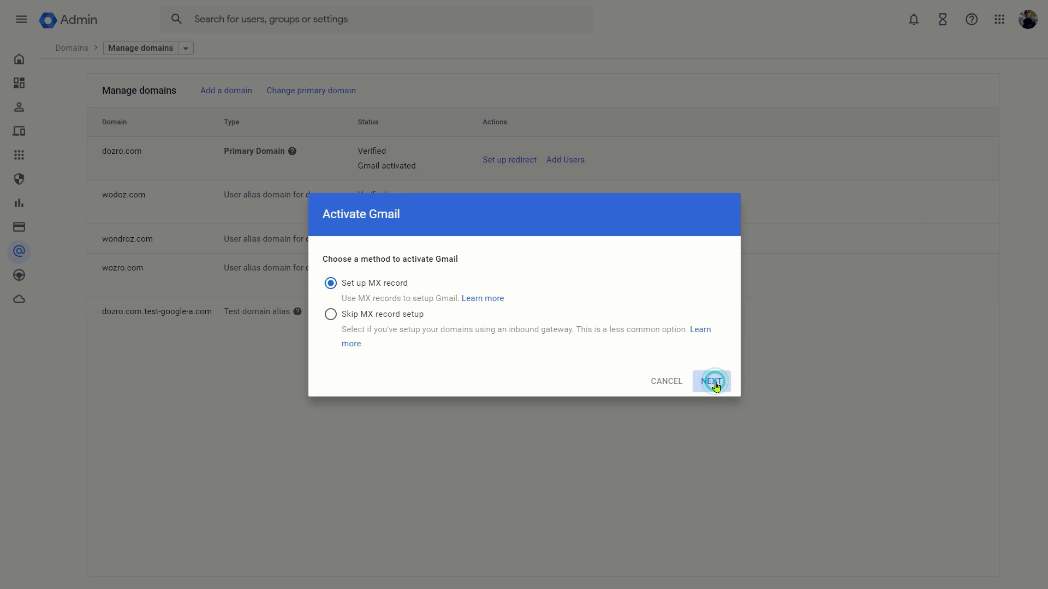
left_click(711, 381)
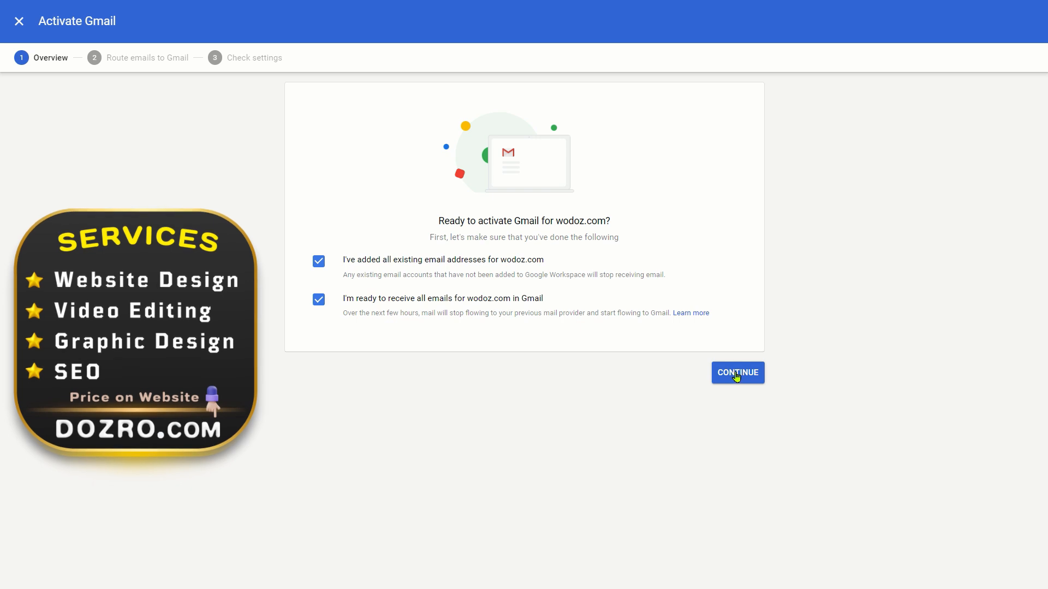
Step: Continue to 'Route emails to Gmail' and view the Google MX server address table for wodoz.com
left_click(737, 373)
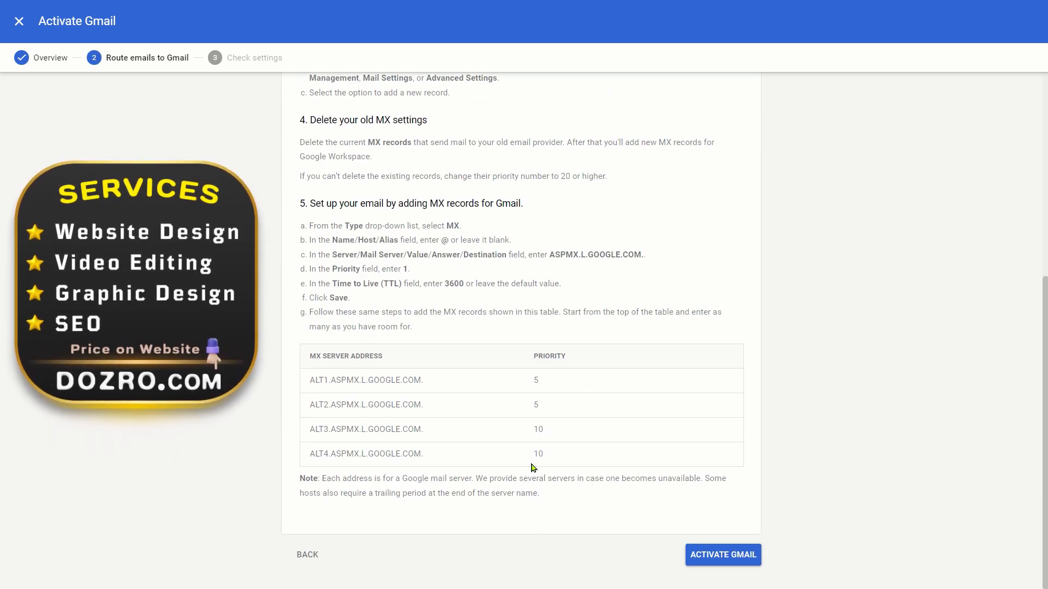
double_click(594, 254)
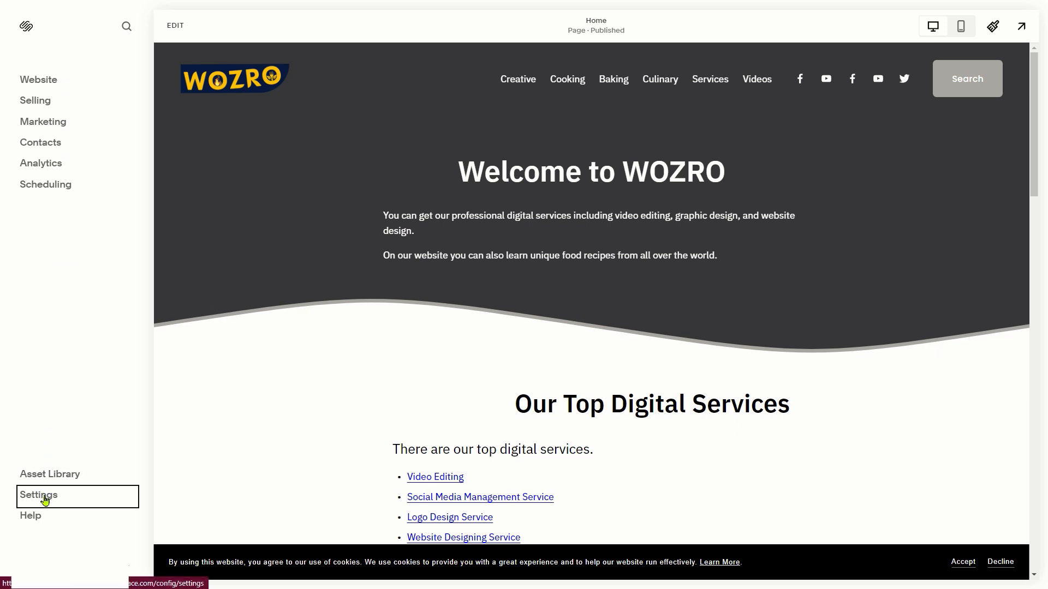
Step: Reach the wozro.com domain's DNS records editor from Squarespace Settings > Domains
left_click(39, 495)
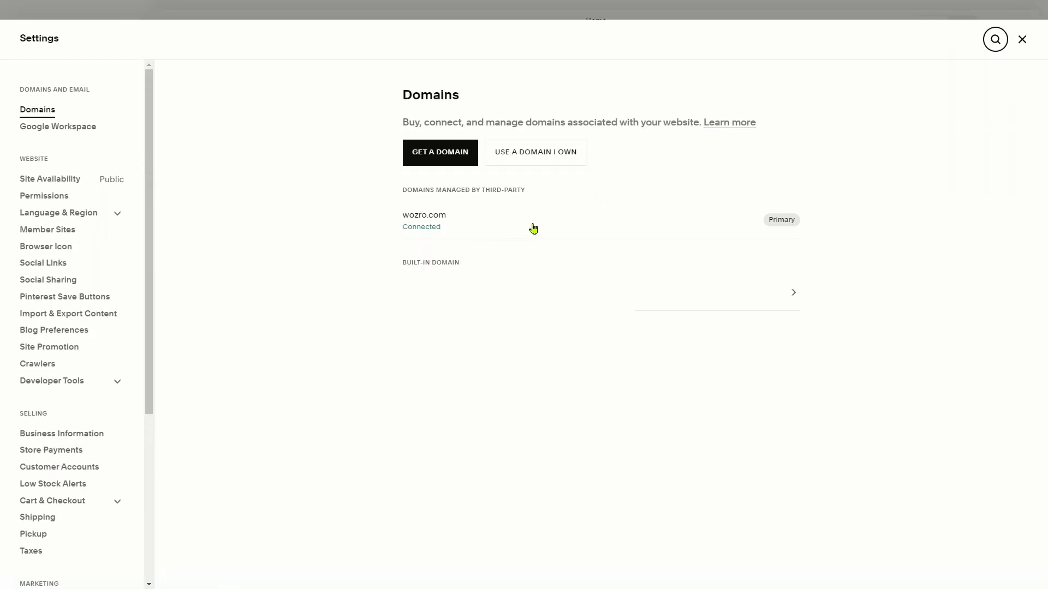
left_click(424, 215)
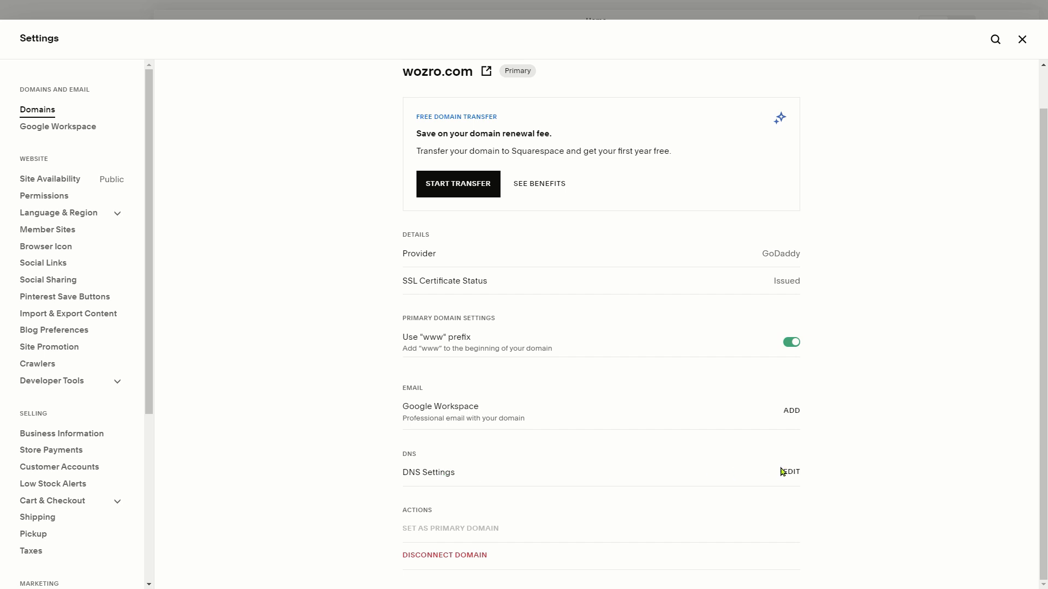
mouse_move(791, 473)
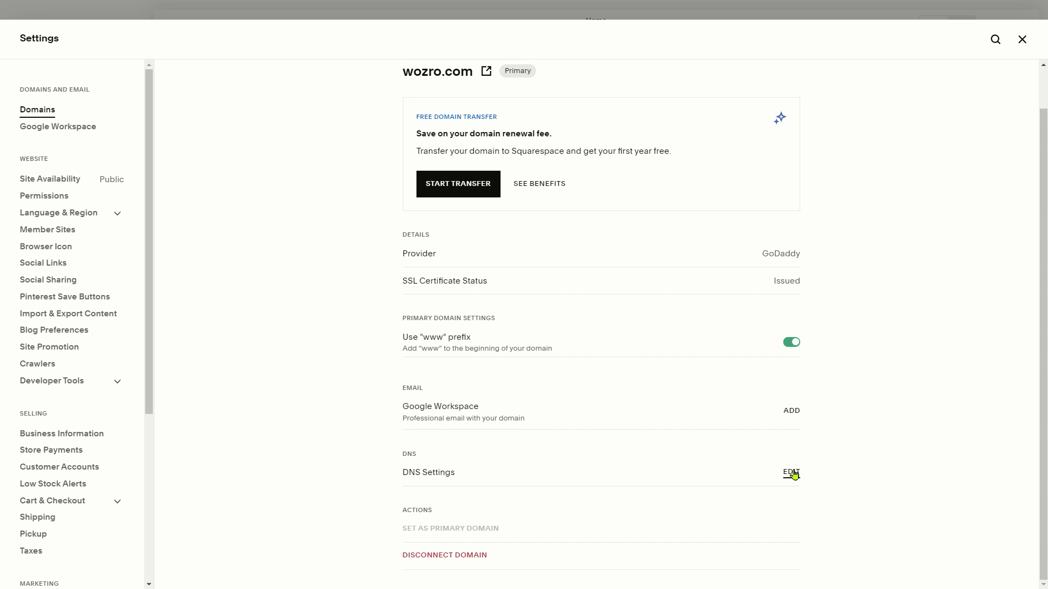
left_click(790, 472)
type("@")
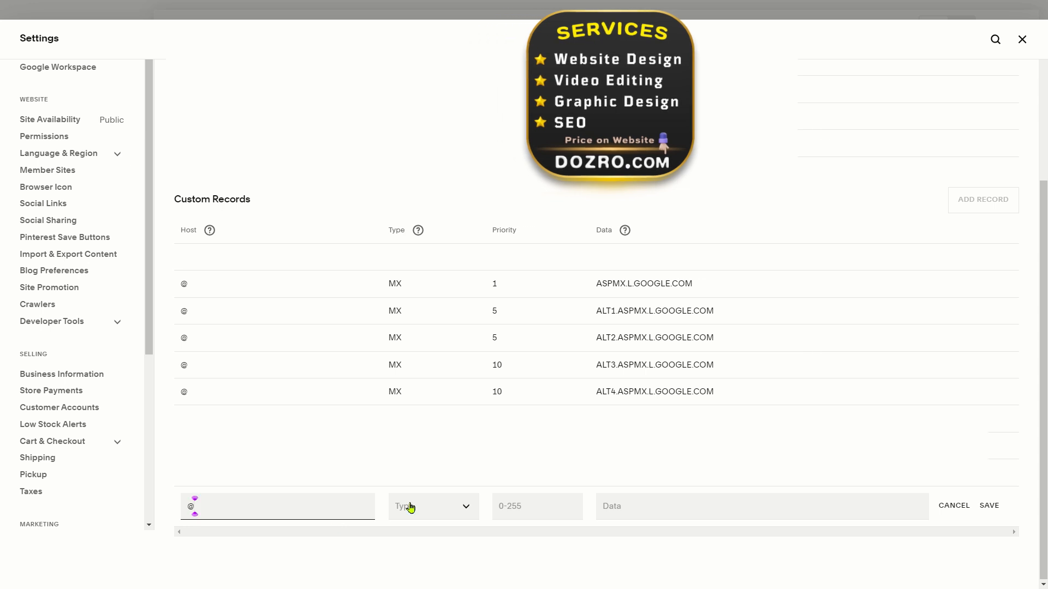
Step: Start a new @ custom record of type MX with priority 1
left_click(433, 505)
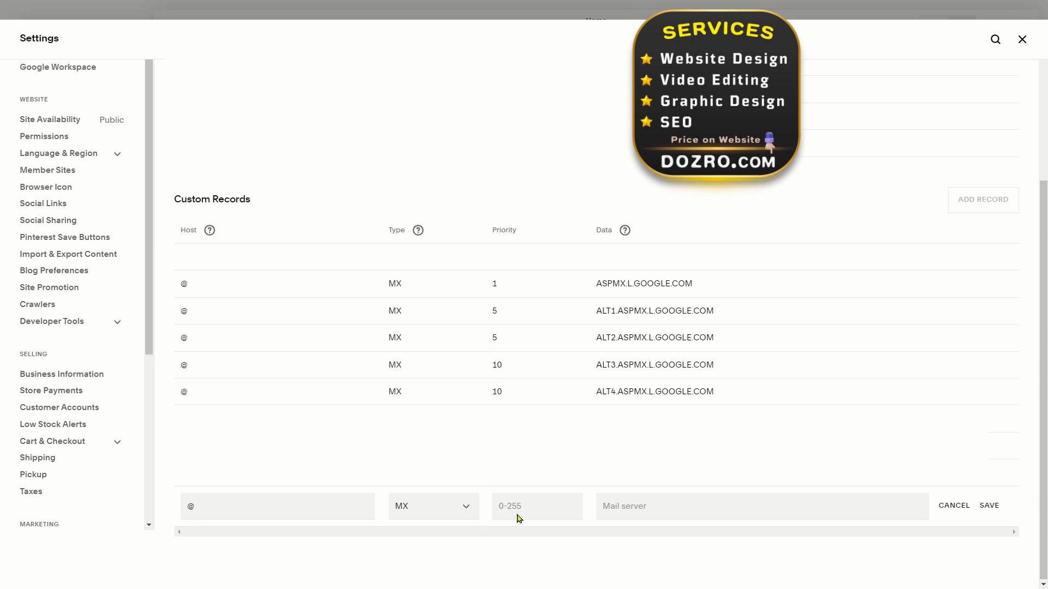
left_click(534, 506)
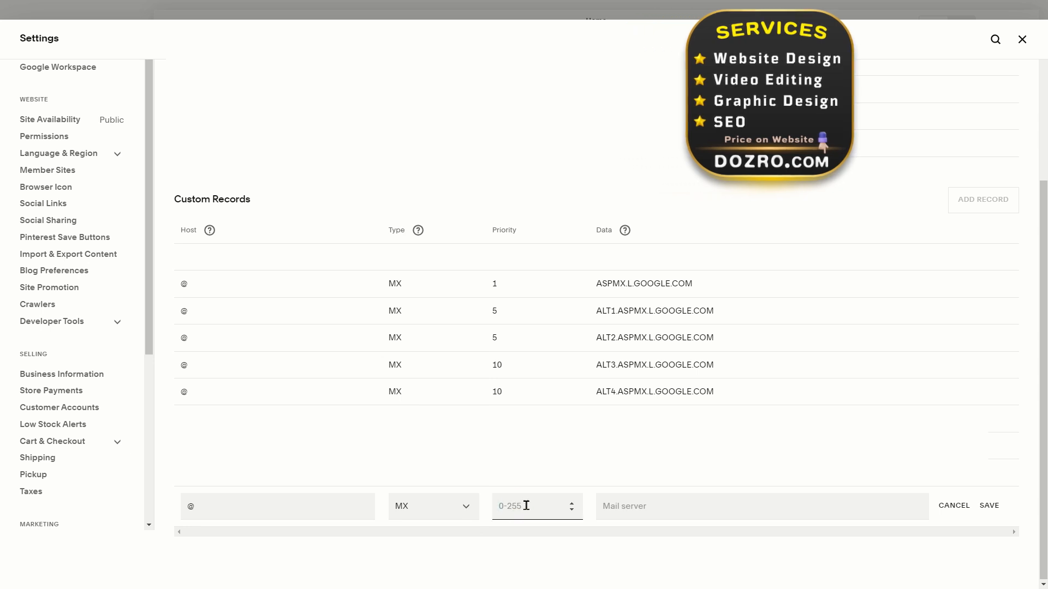
type("1")
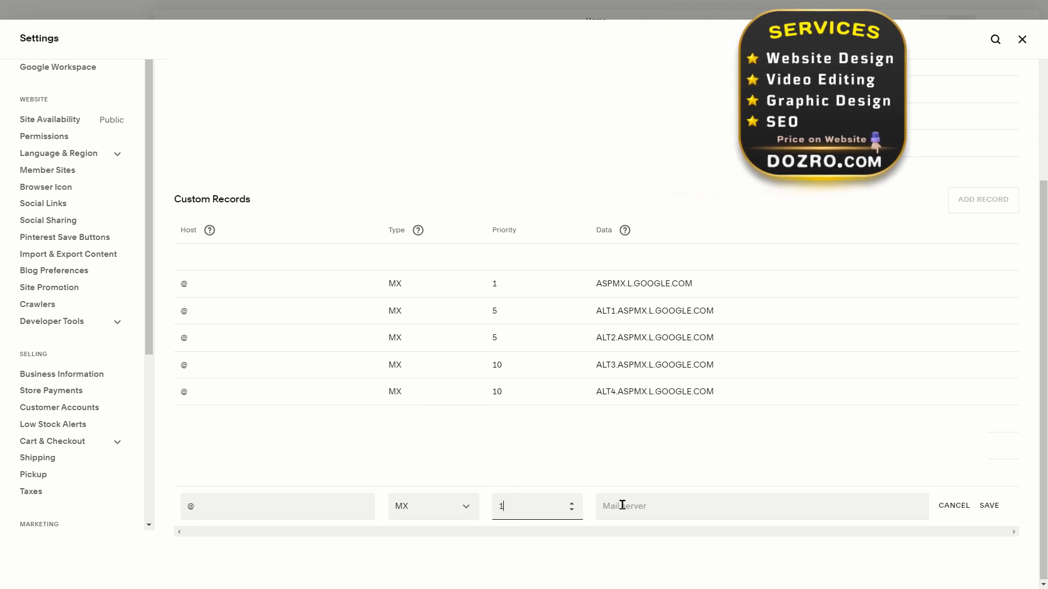